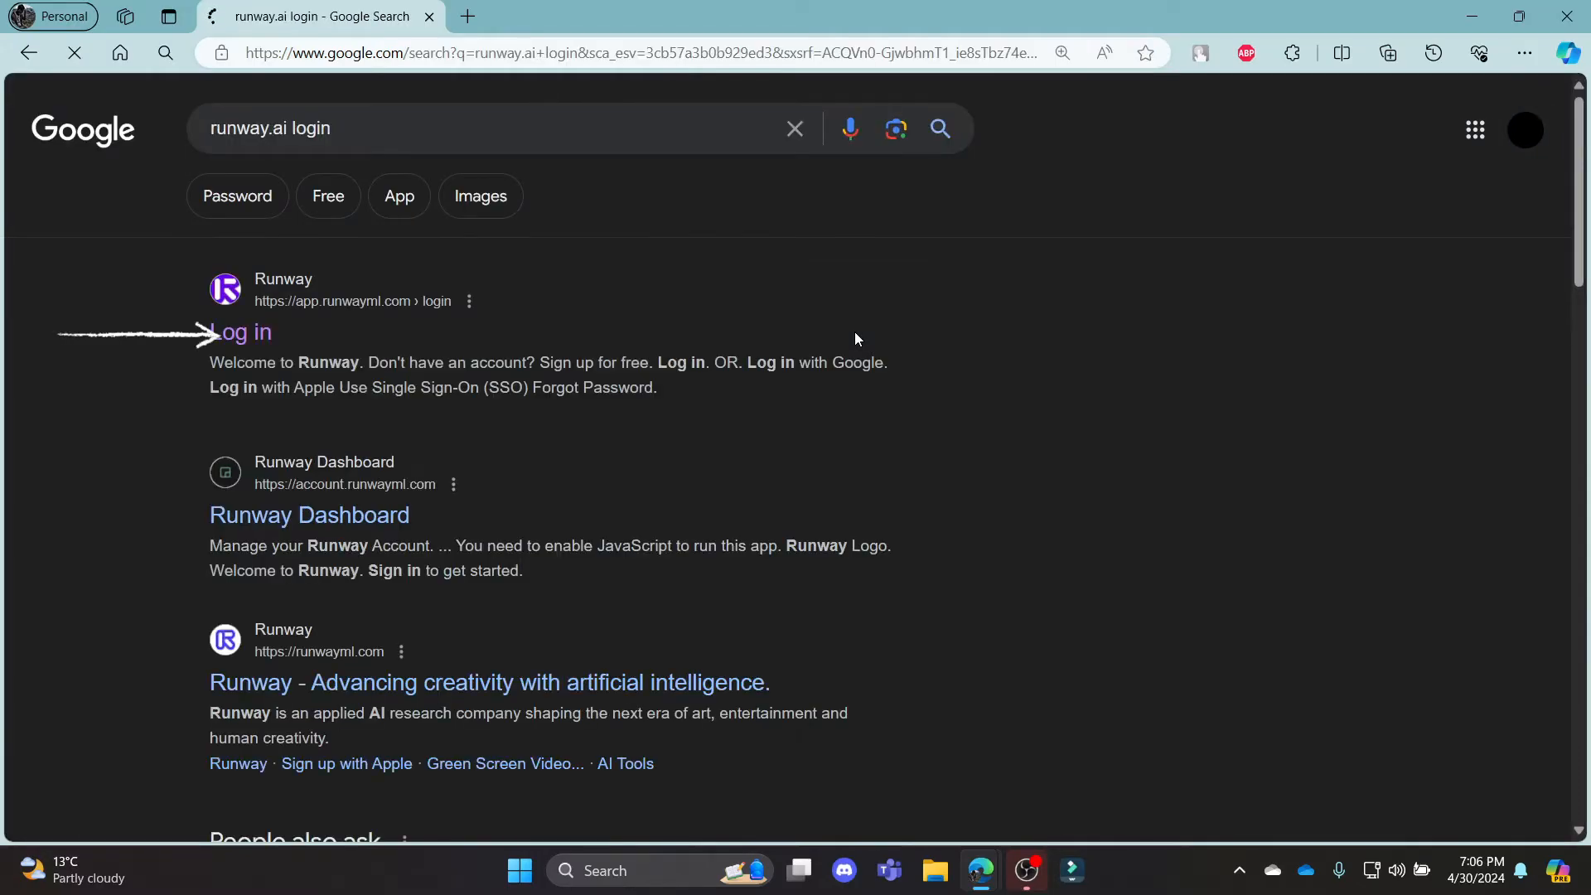
Open the app.runwayml.com 'Log in' result from the Google search results.
click(240, 332)
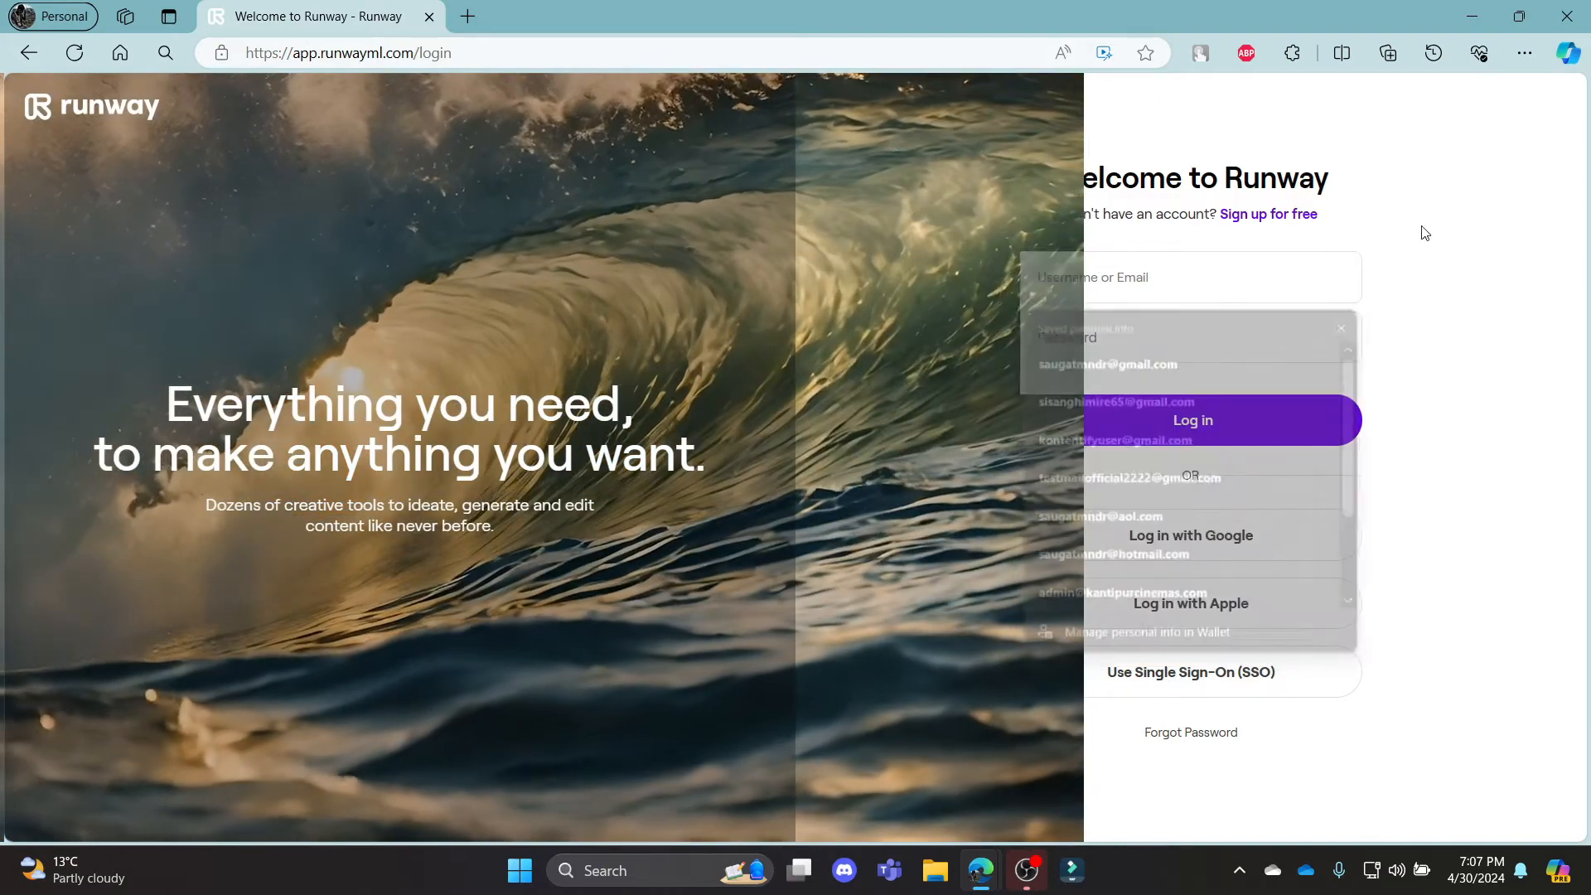
click(1159, 336)
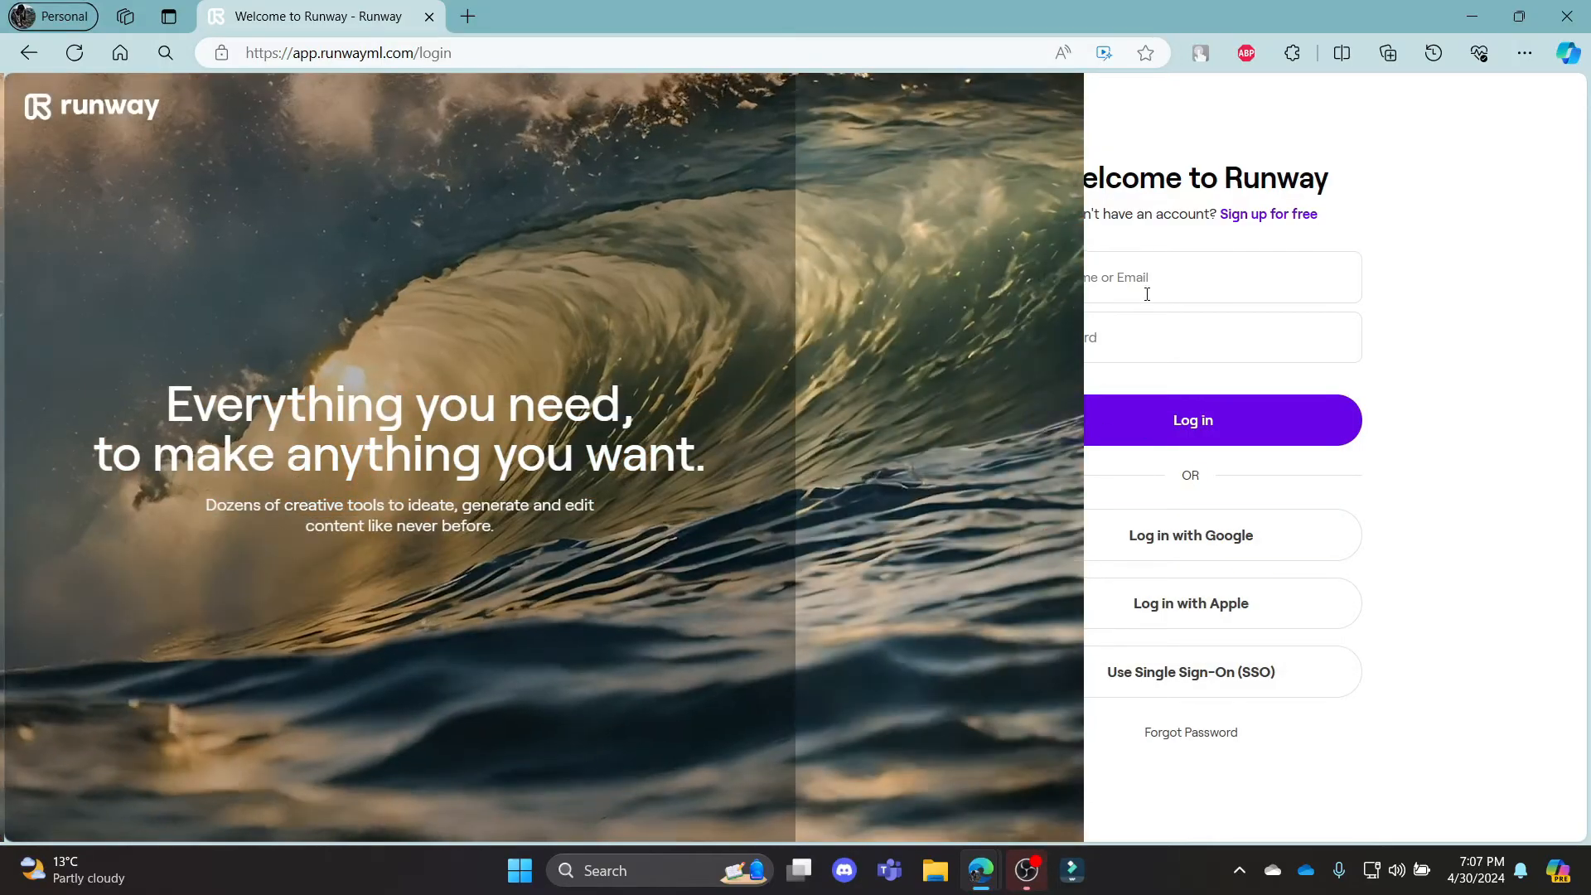
mouse_move(1149, 541)
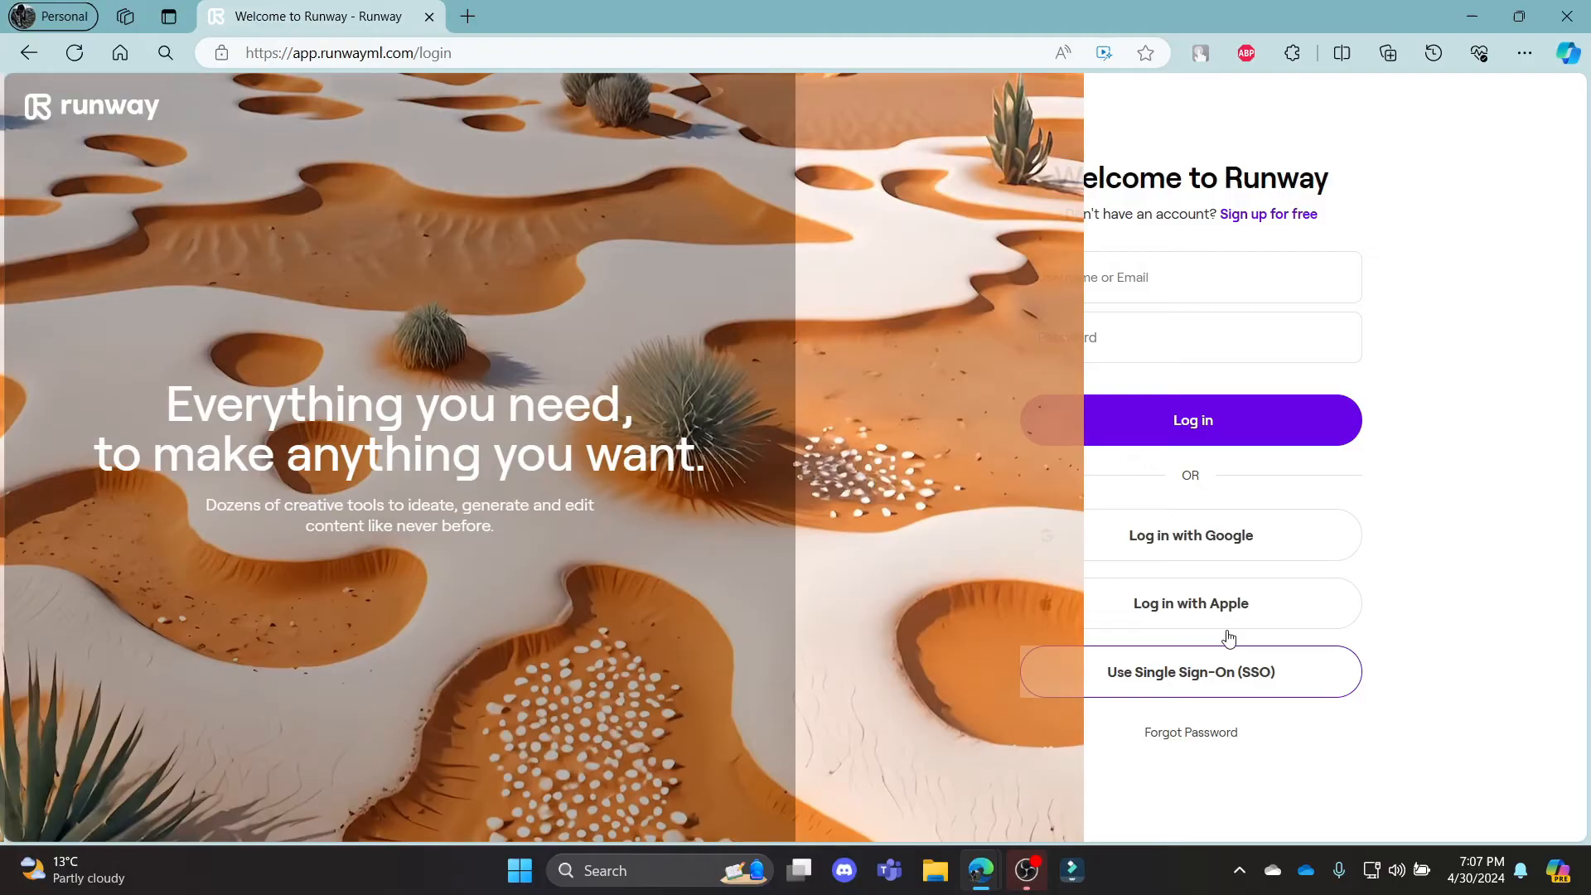
click(1191, 671)
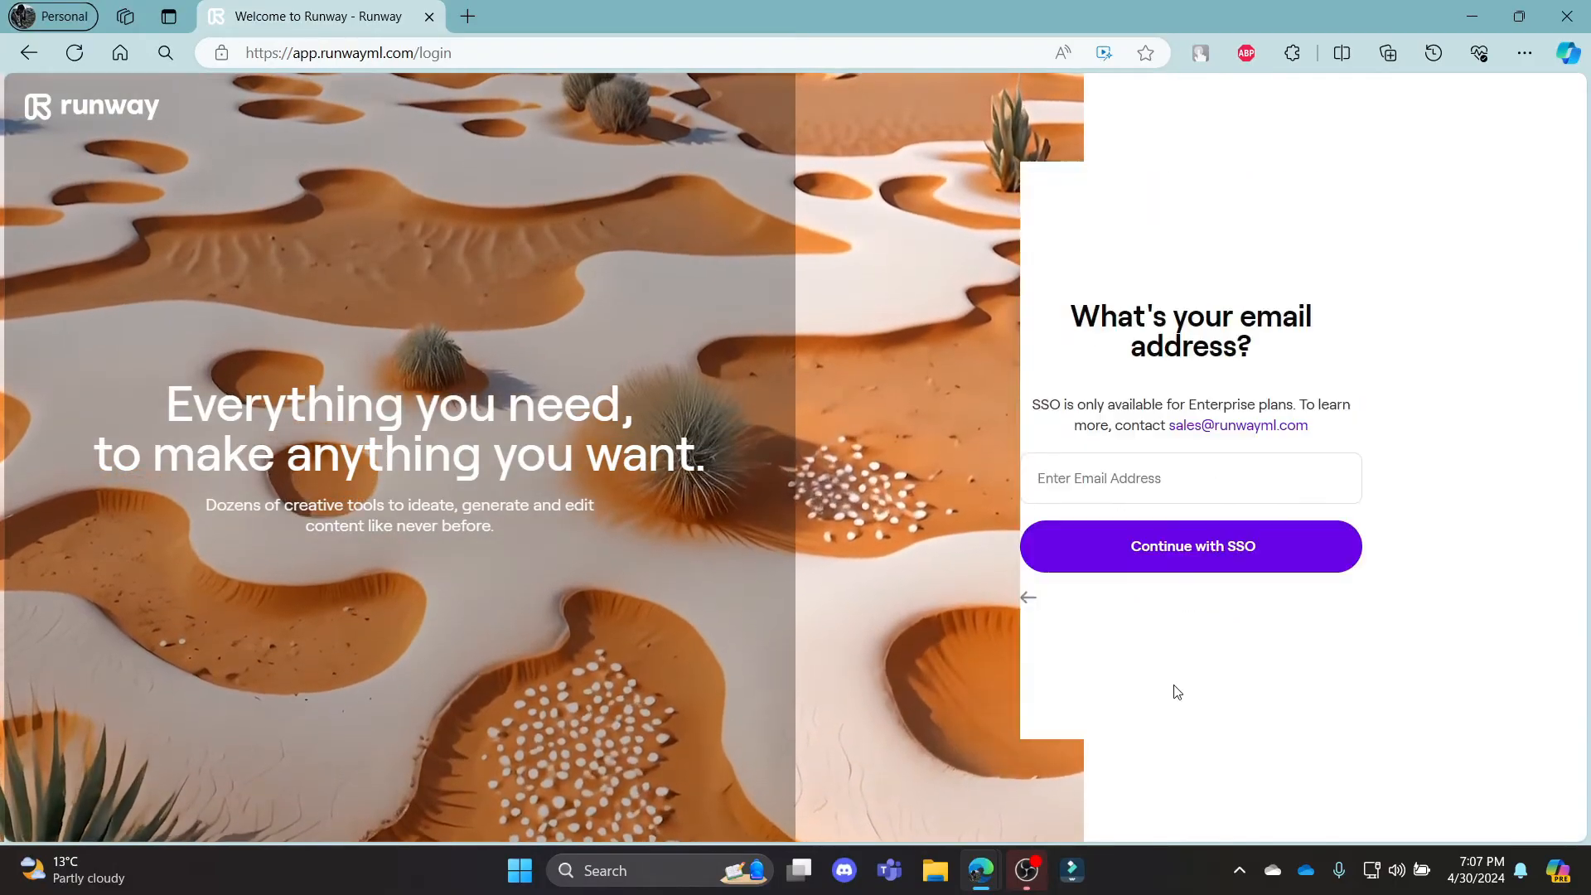
click(1191, 478)
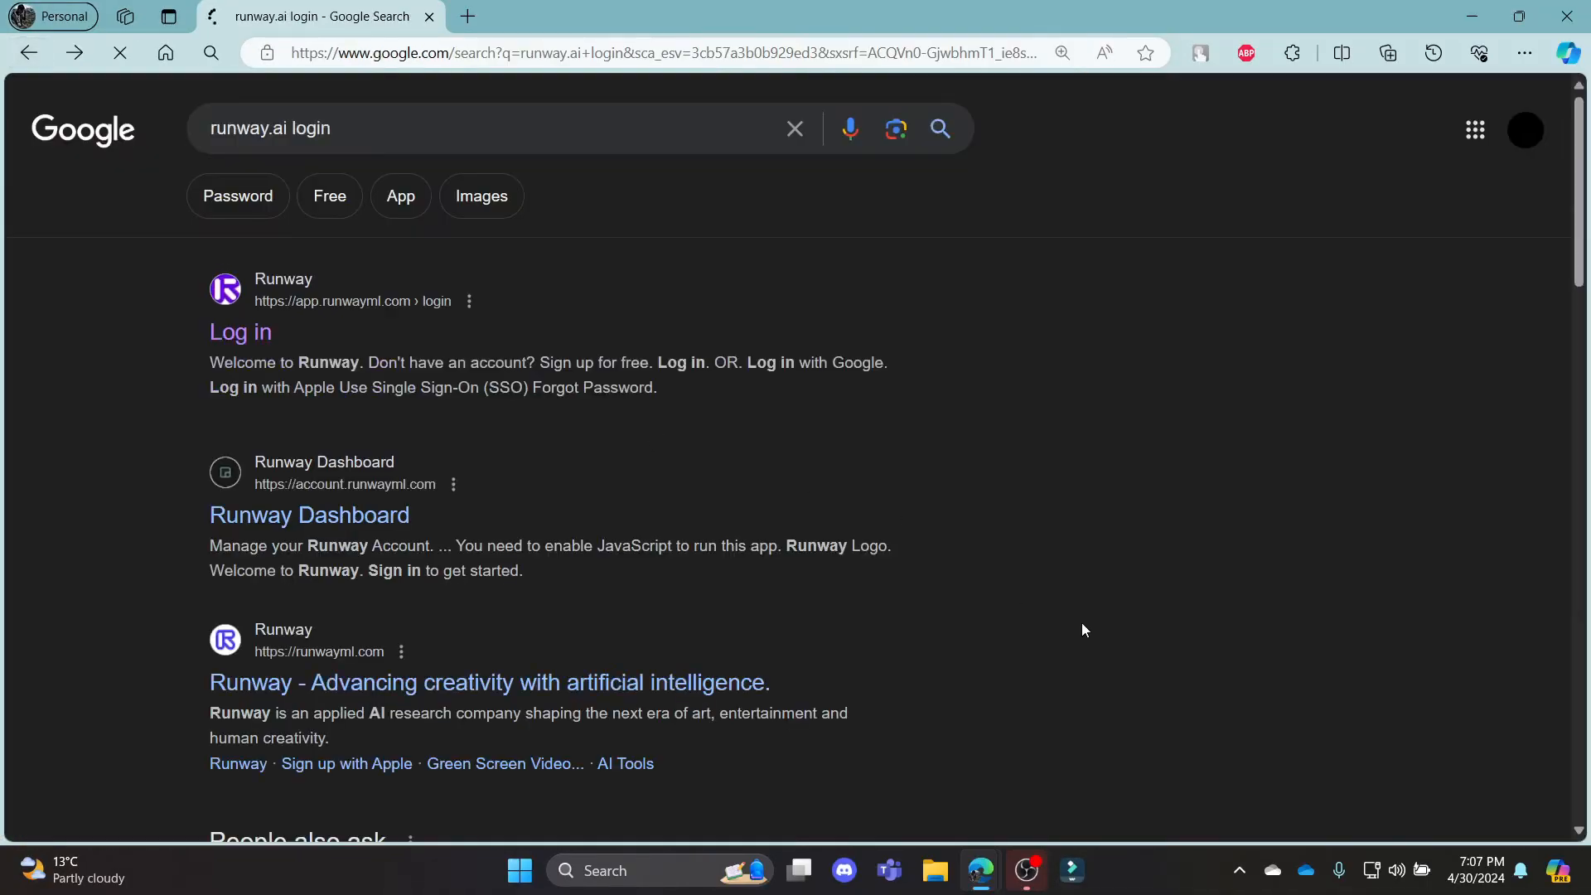
click(241, 332)
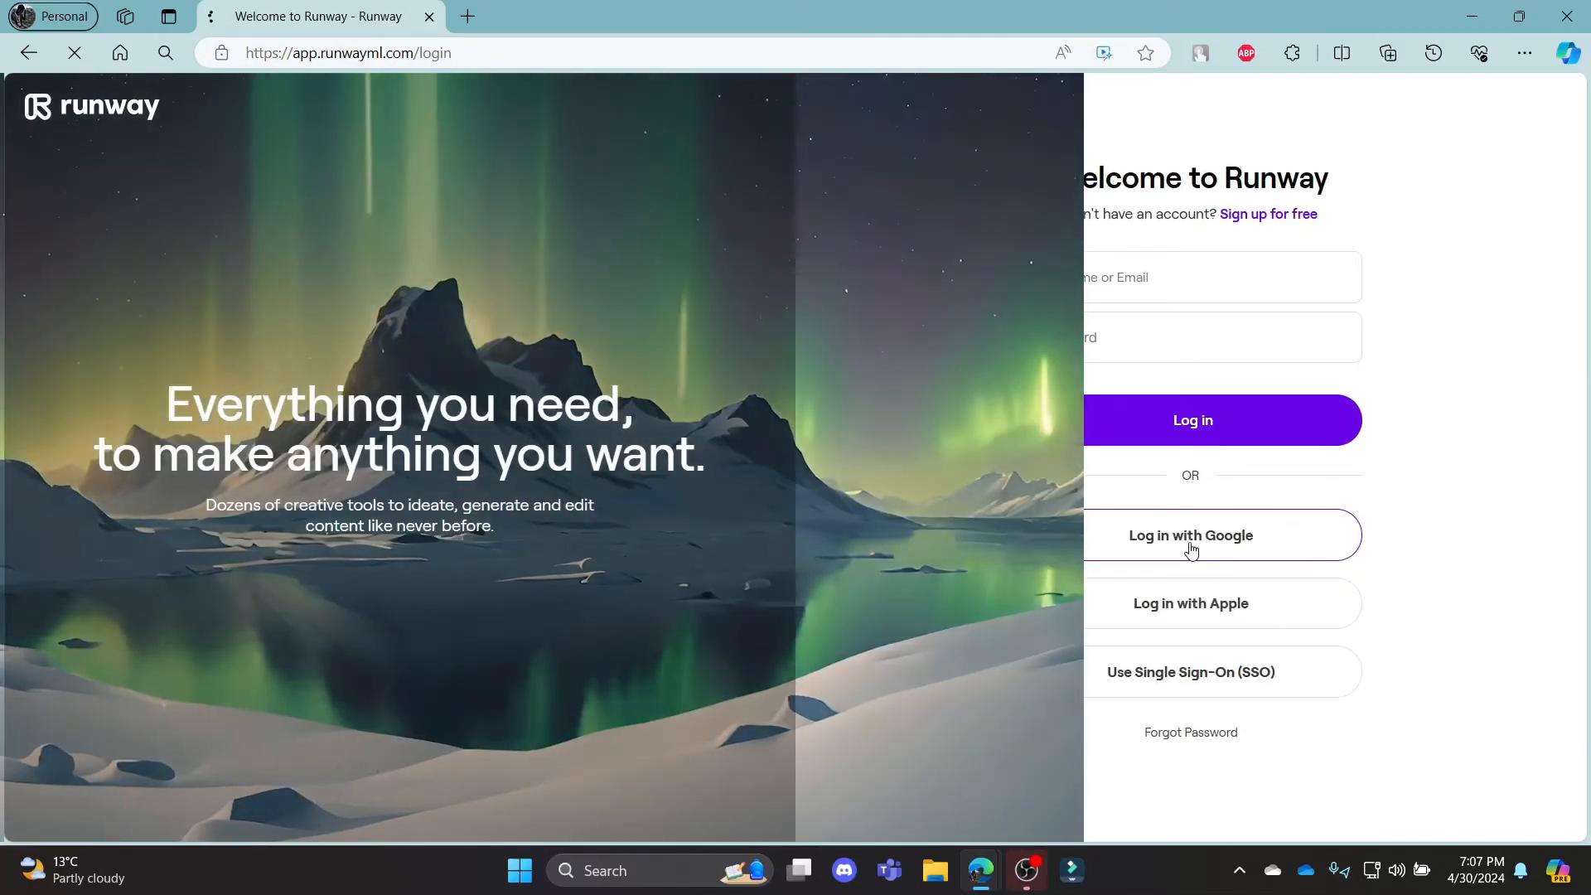
Log in with Google and approve sharing account details with Runway.
click(1190, 536)
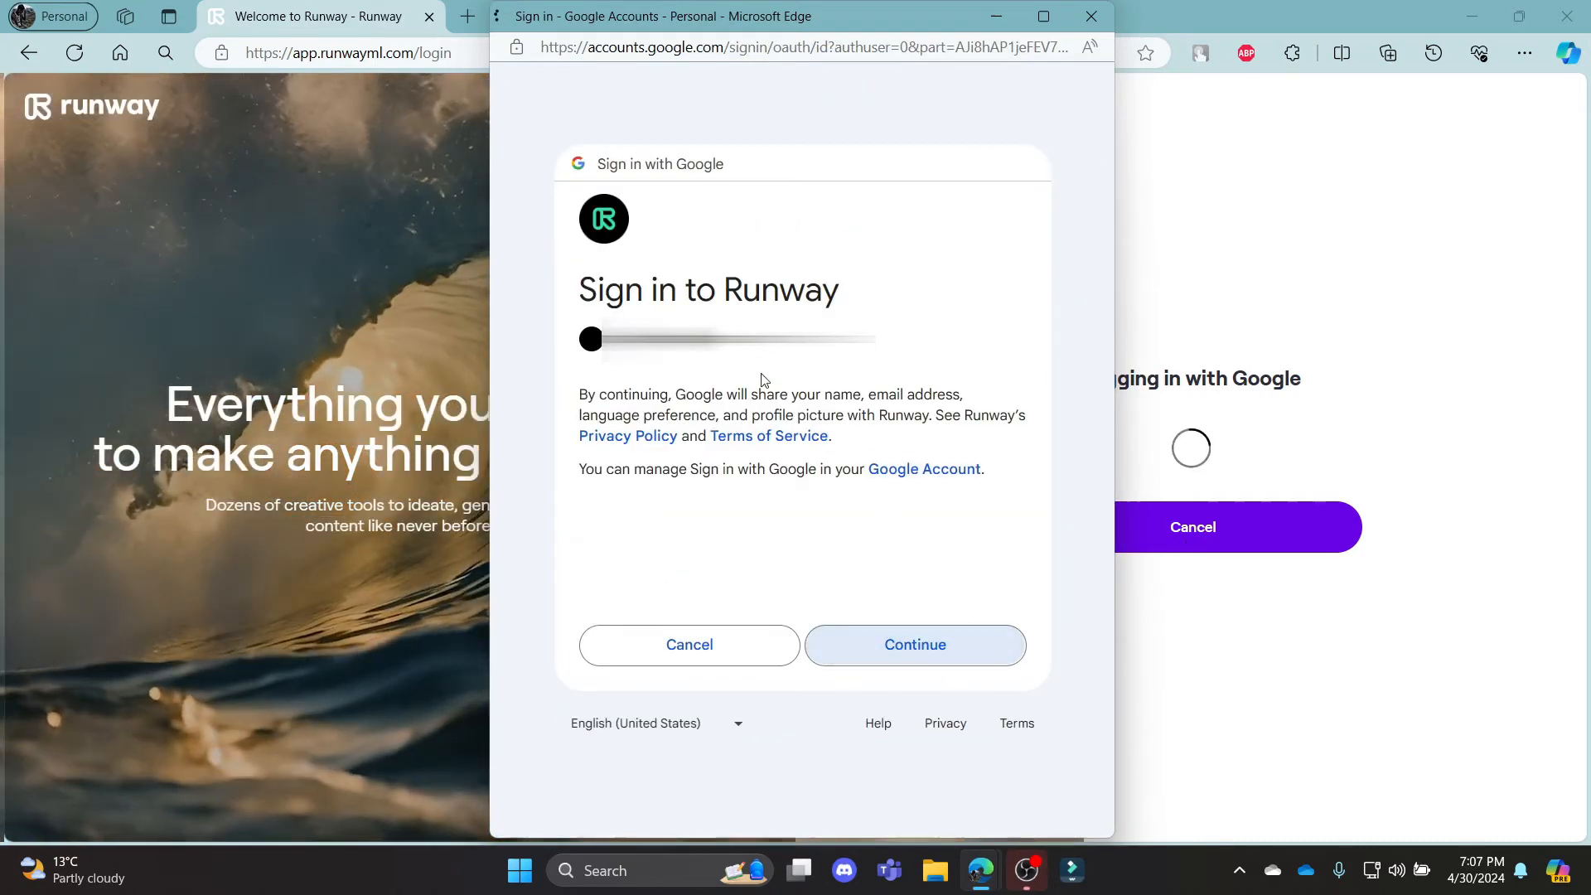
click(915, 645)
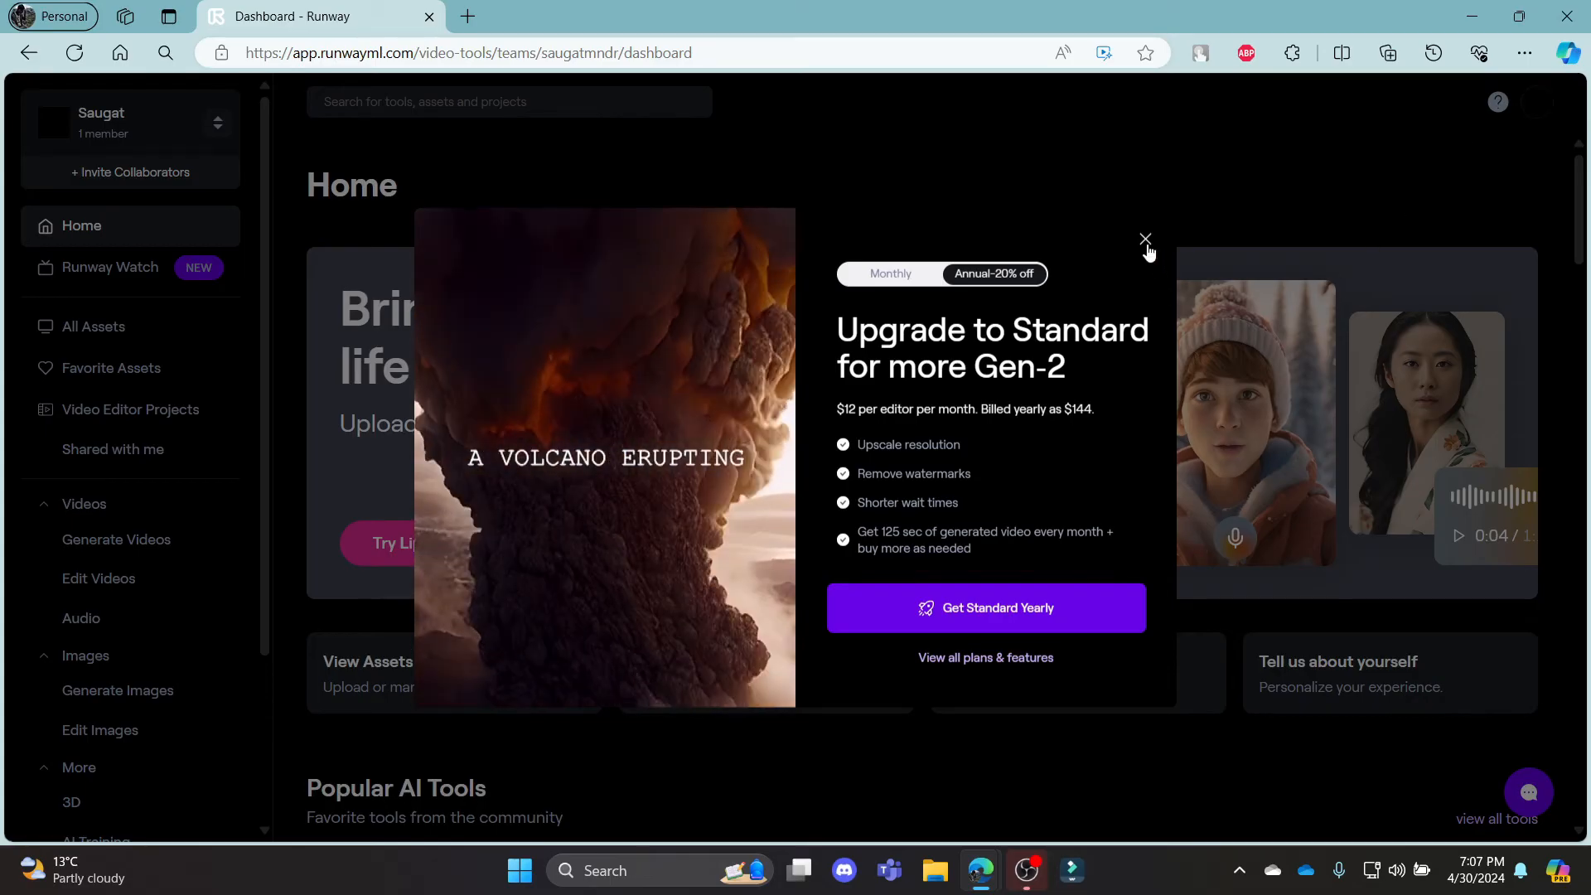
Dismiss the upgrade offer and open the Text to Image tool from Popular AI Tools.
click(1145, 239)
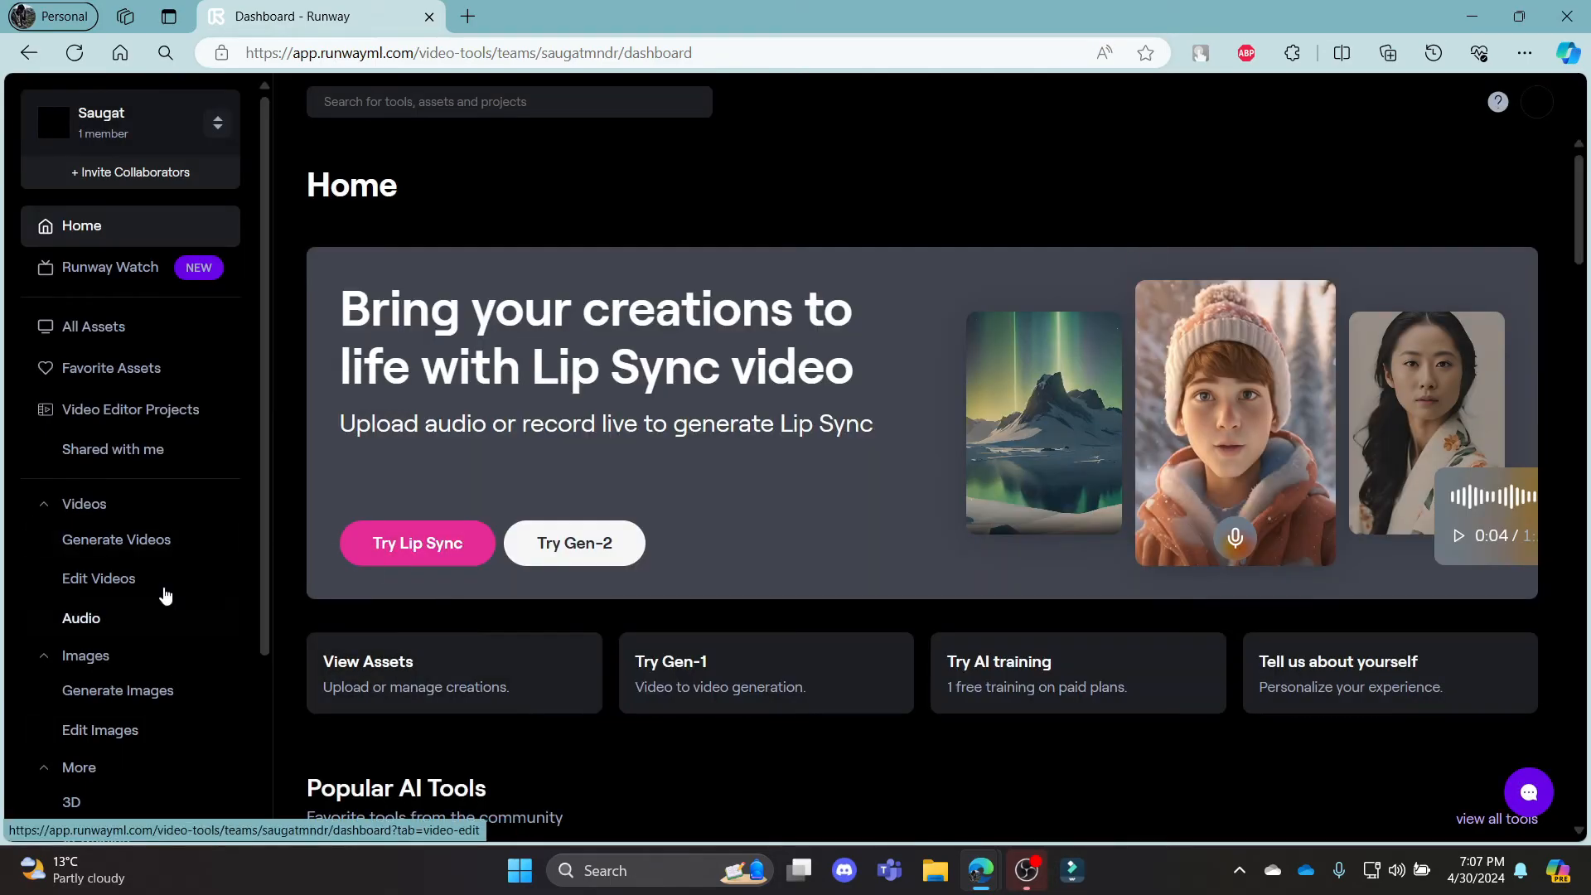
scroll(down, 3)
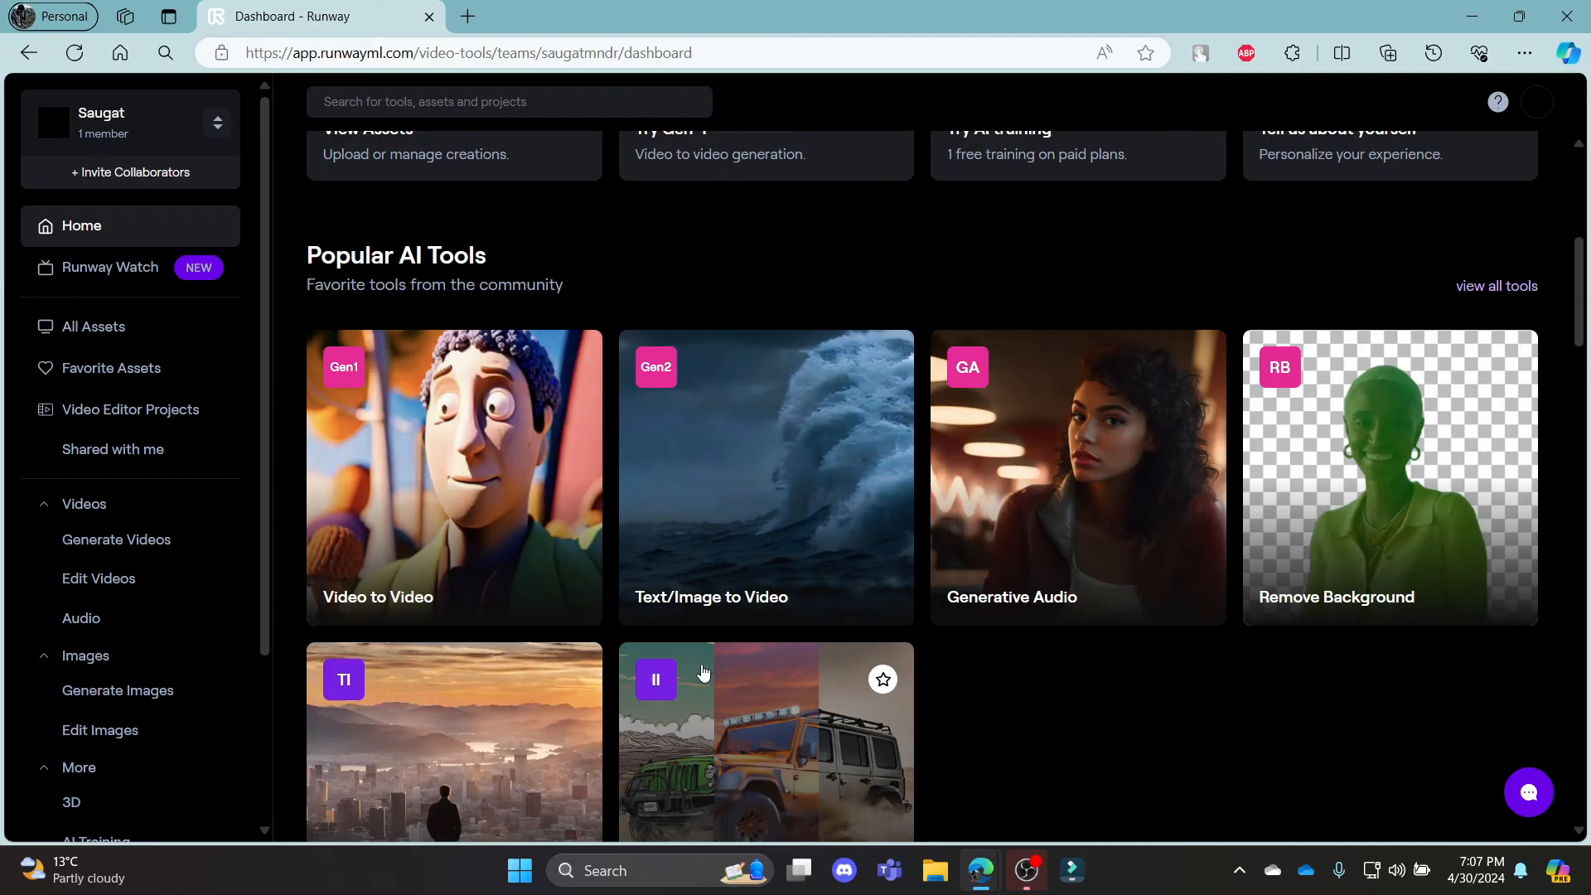
scroll(down, 3)
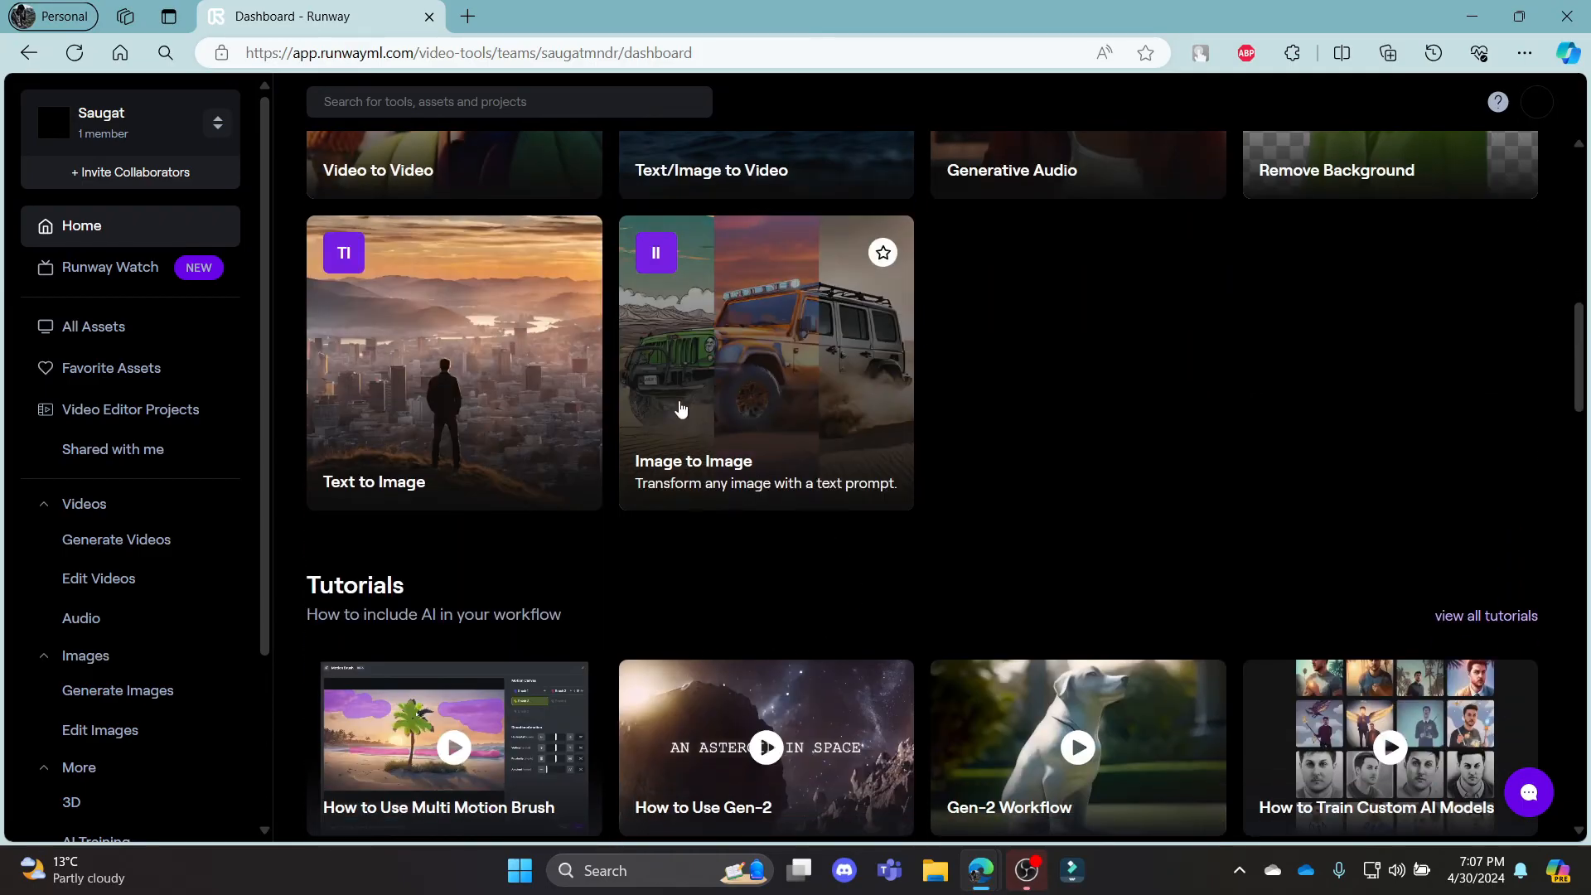
click(455, 362)
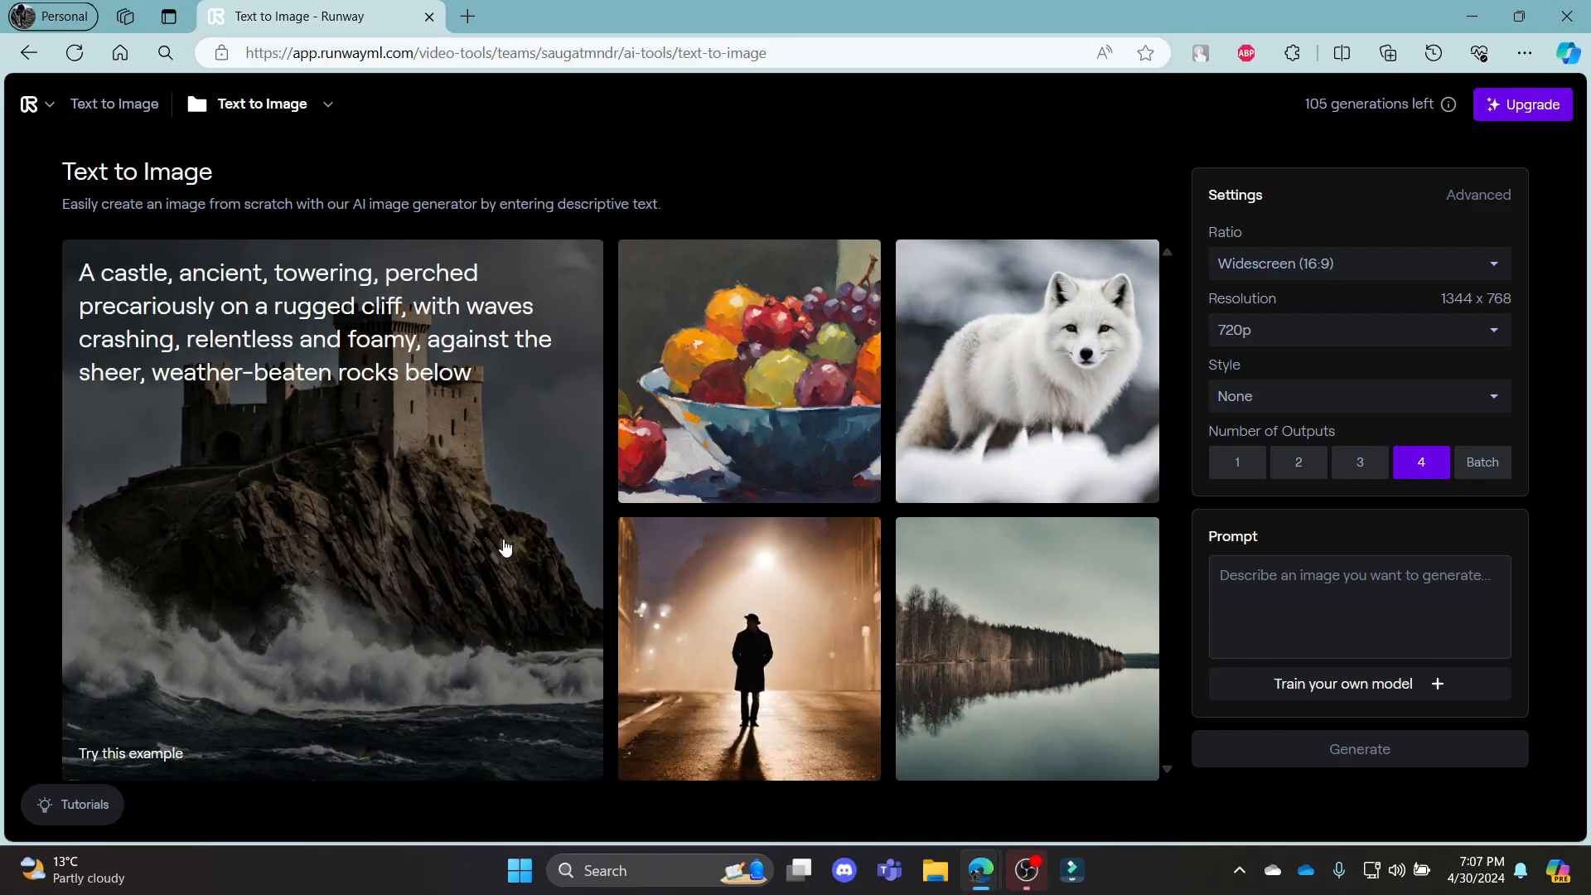
Apply the arctic snow fox example, filling the prompt and Cinematic style.
click(982, 391)
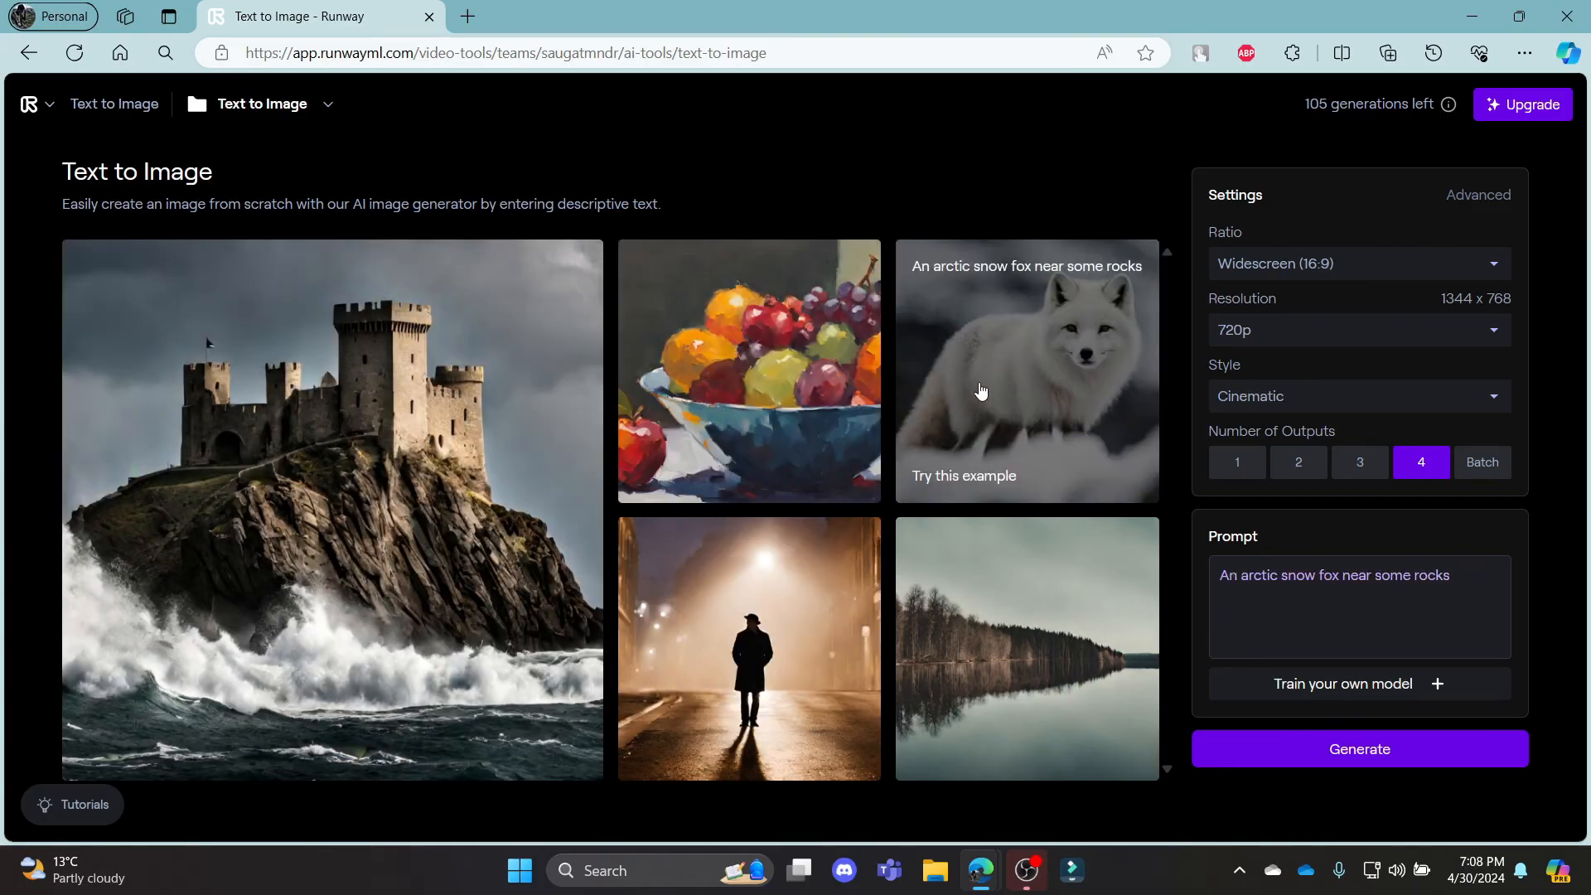
mouse_move(1014, 402)
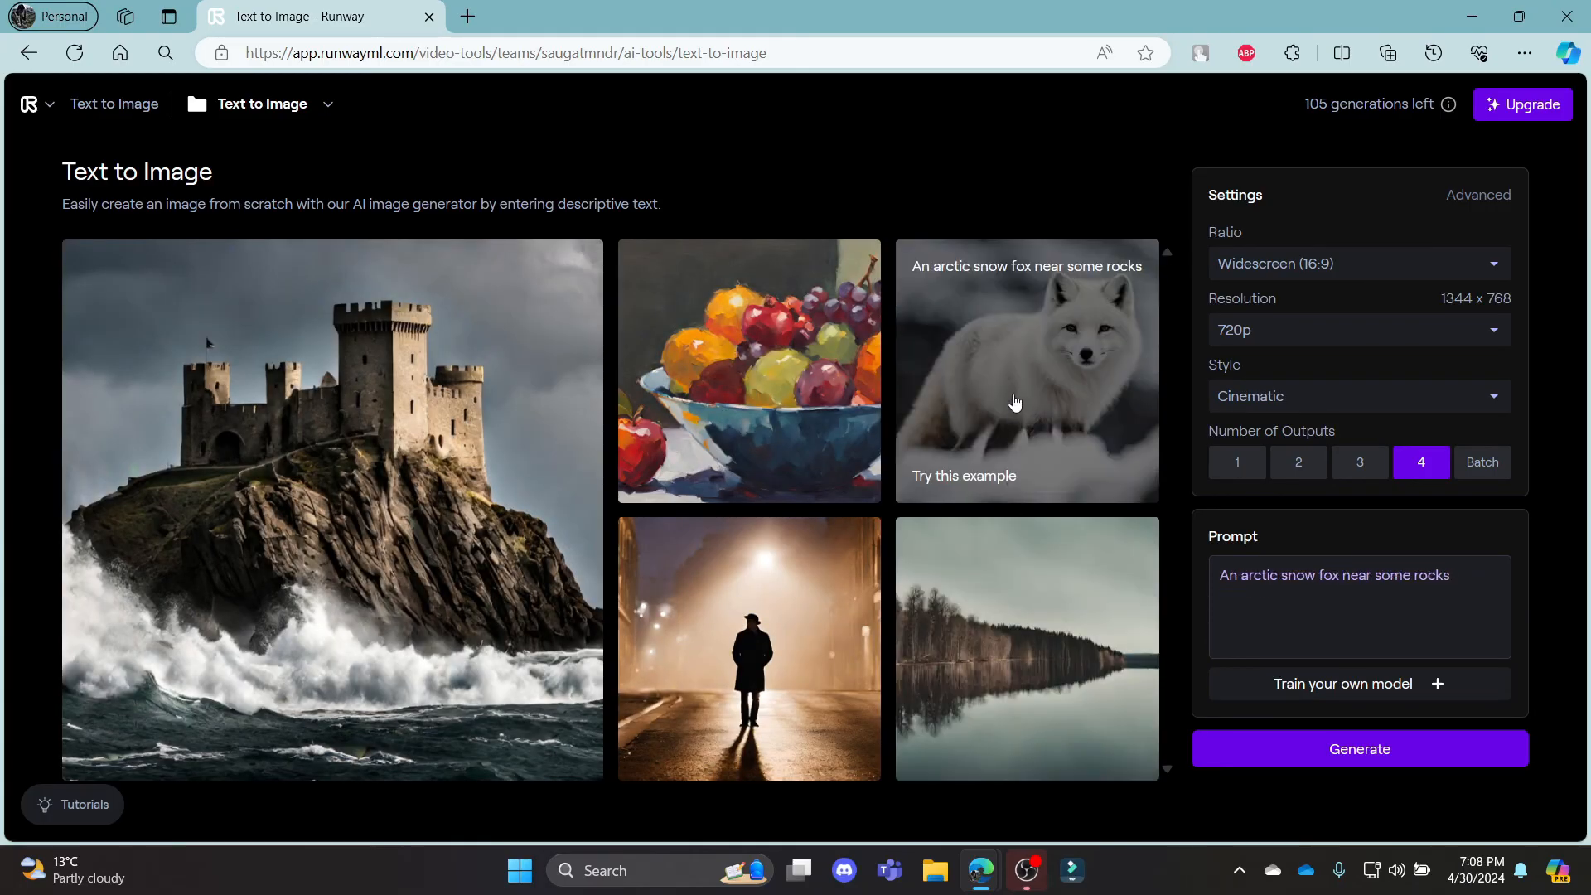
mouse_move(184, 119)
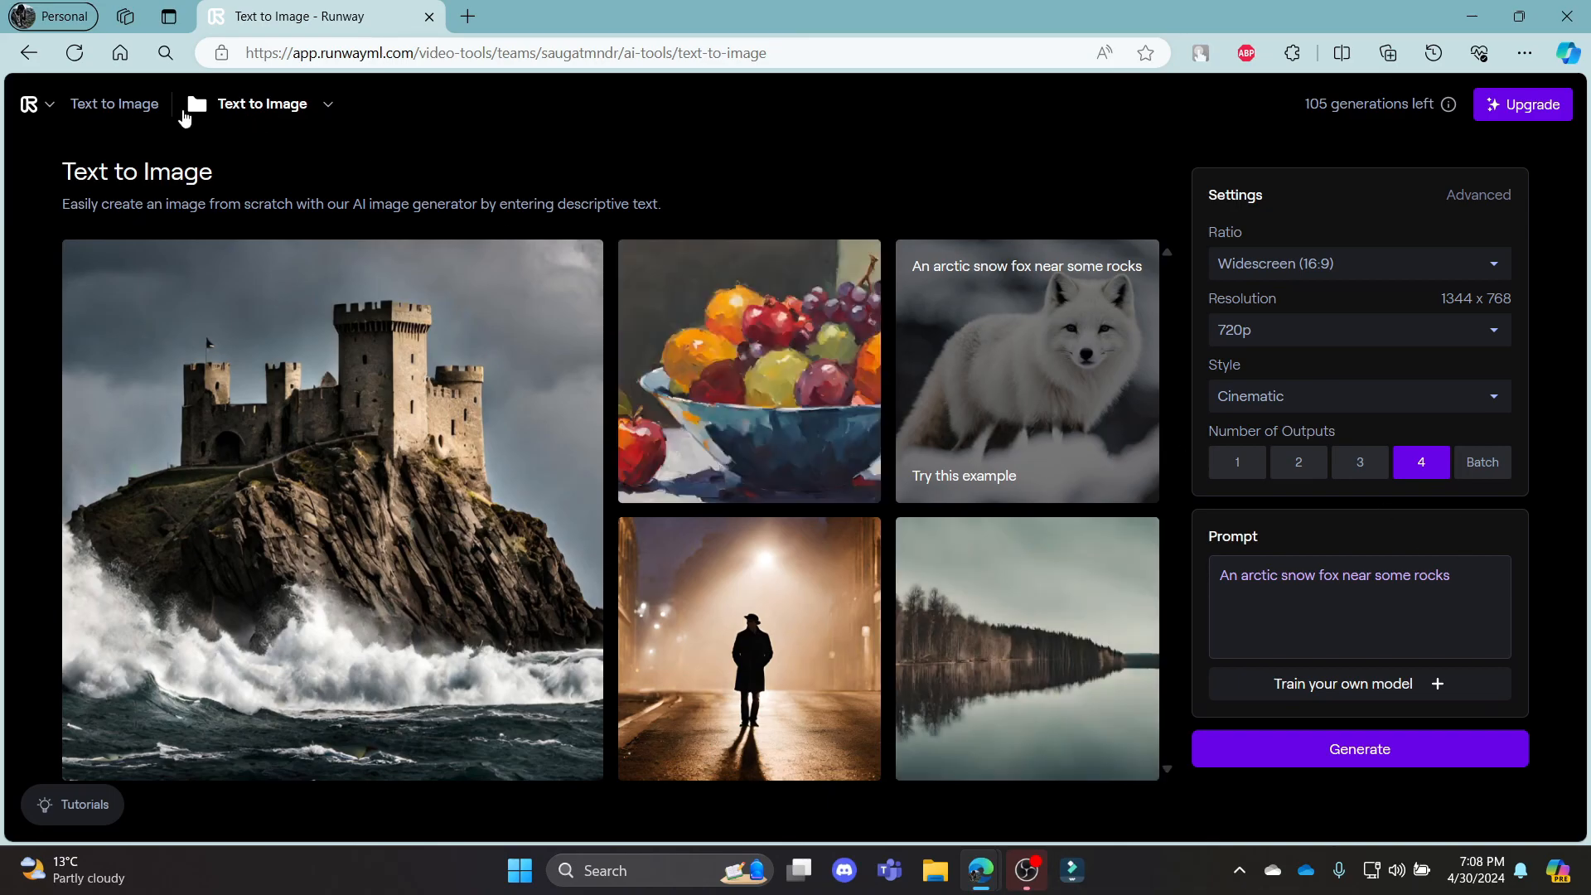